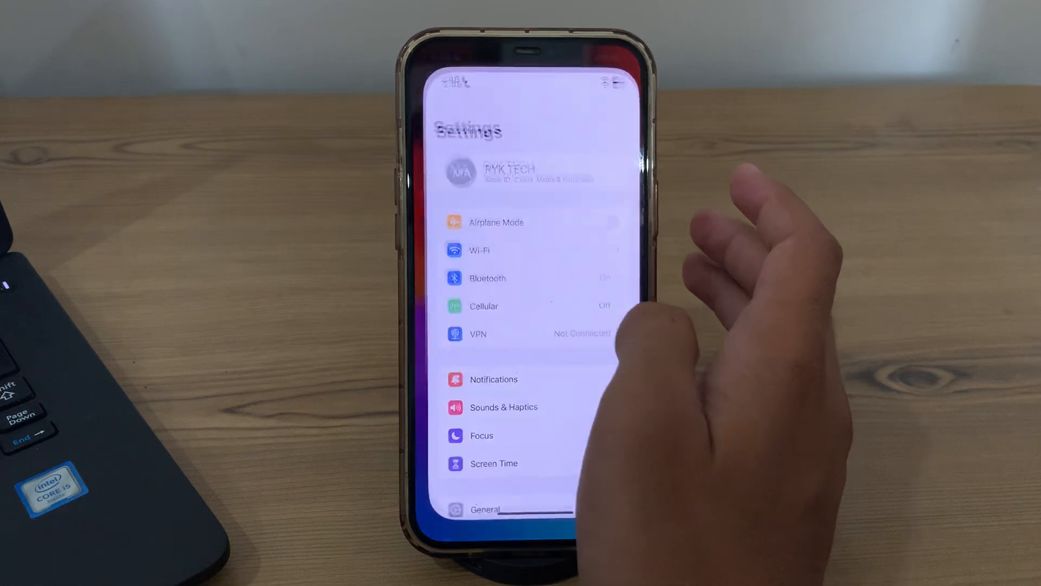
Step: Check the Wi-Fi page shows PLAYNET ZONE connected, then return to Settings
left_click(479, 250)
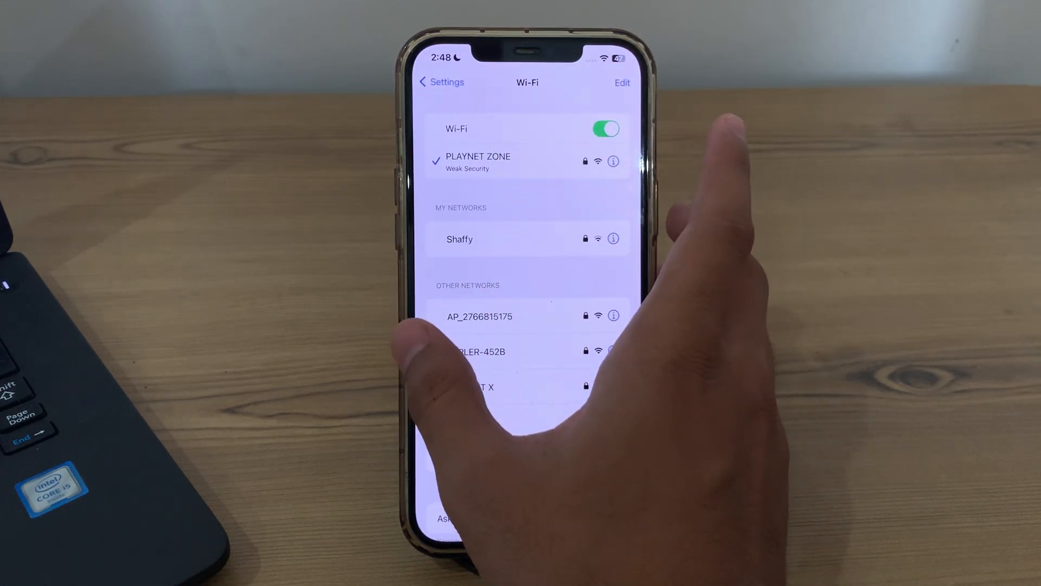
left_click(441, 81)
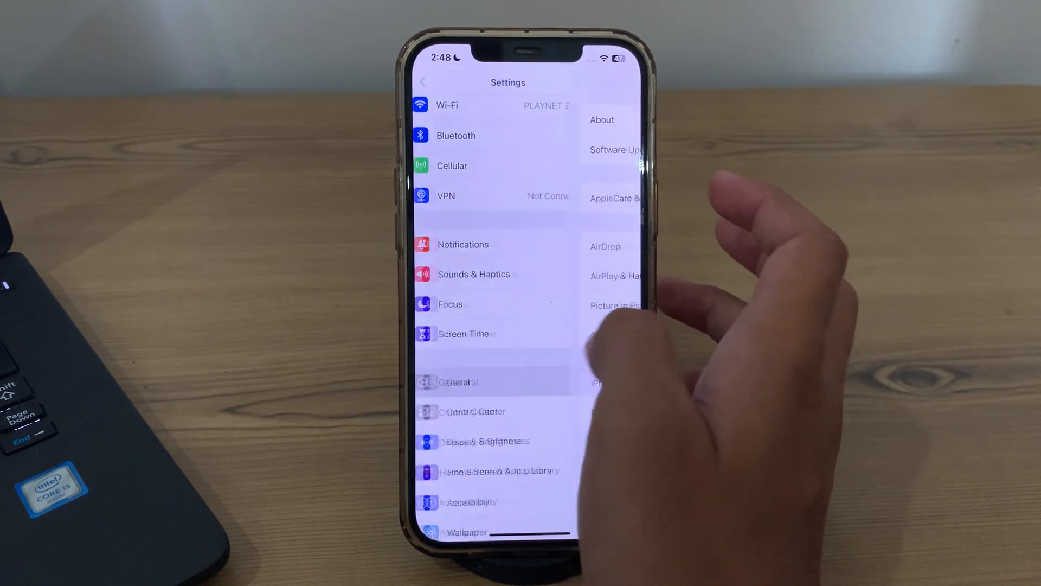
Step: Shut down the iPhone from General settings to restart it
left_click(456, 382)
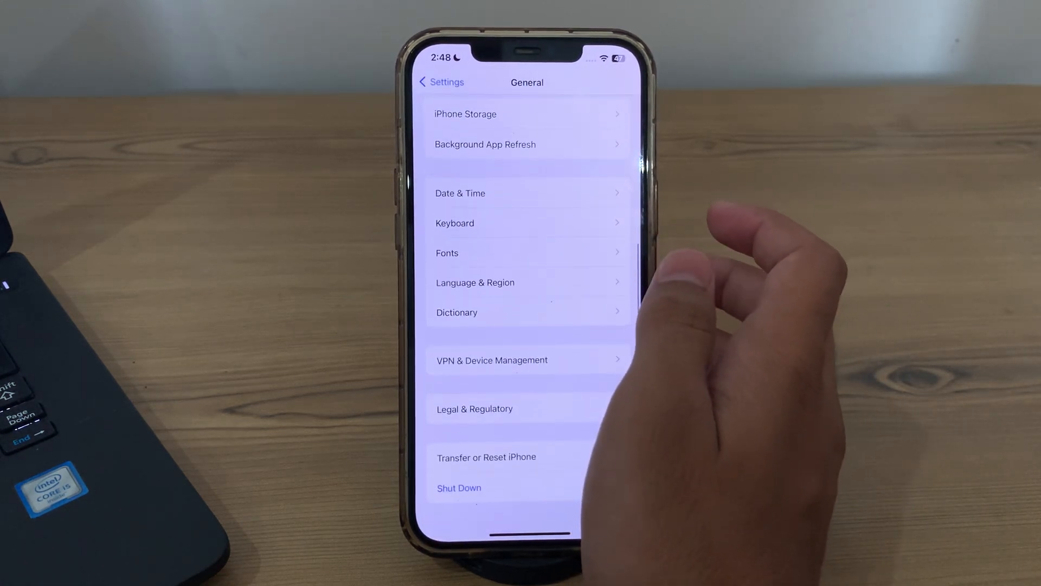
left_click(459, 487)
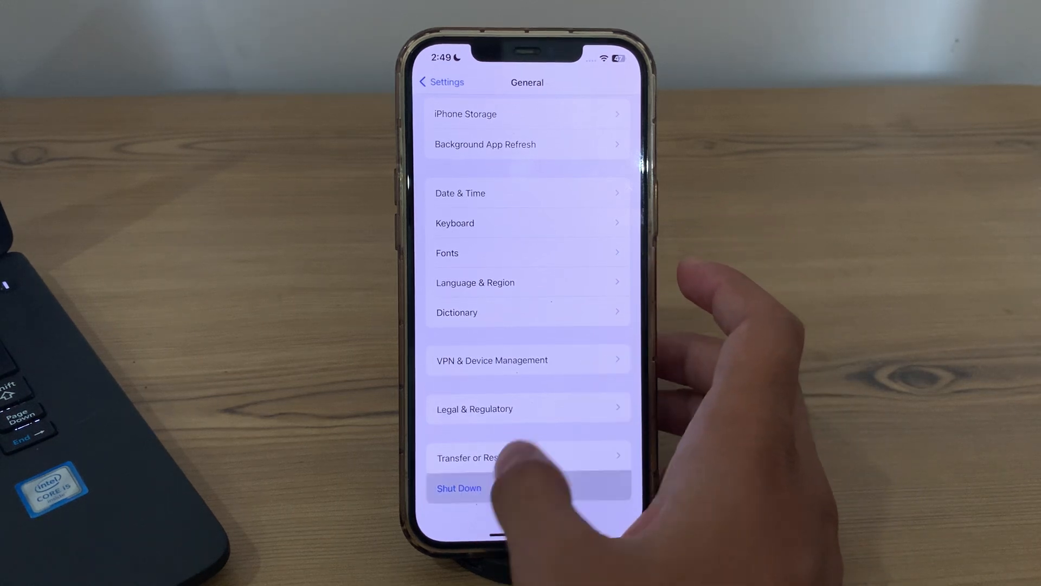
left_click(459, 488)
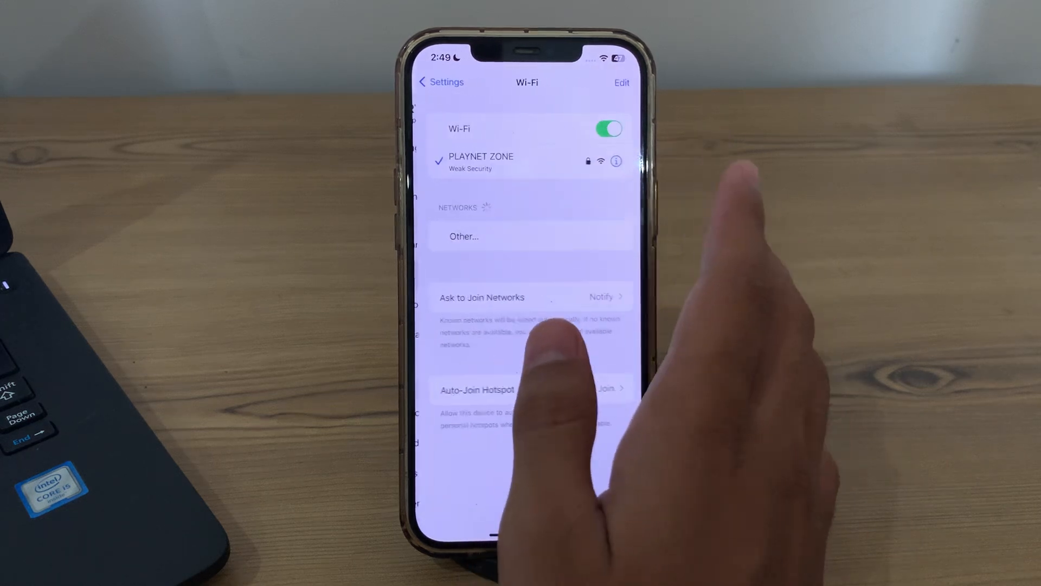
Step: Forget the PLAYNET ZONE network from its info page, then switch Wi-Fi off
left_click(615, 161)
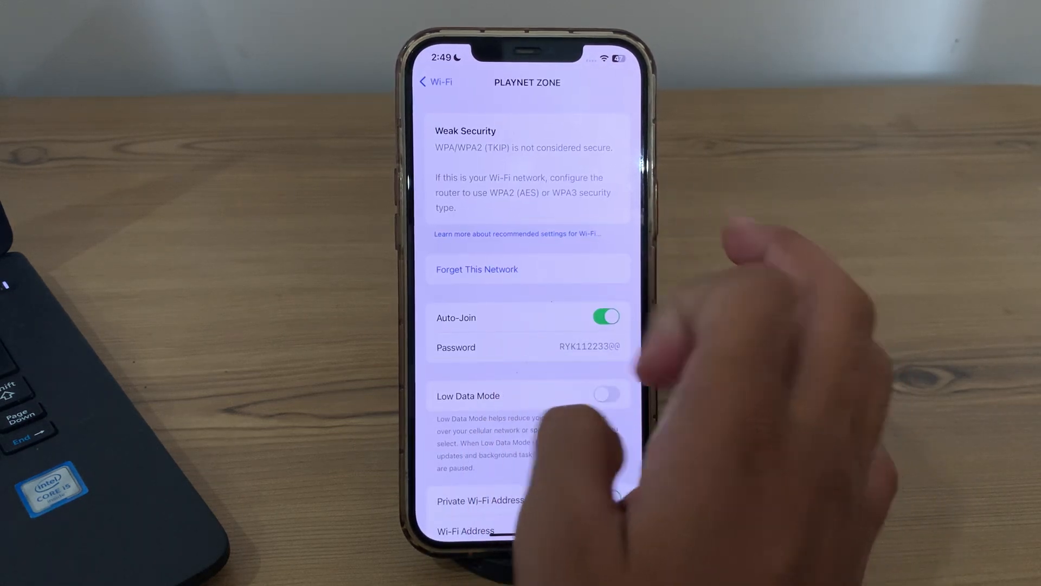
left_click(477, 269)
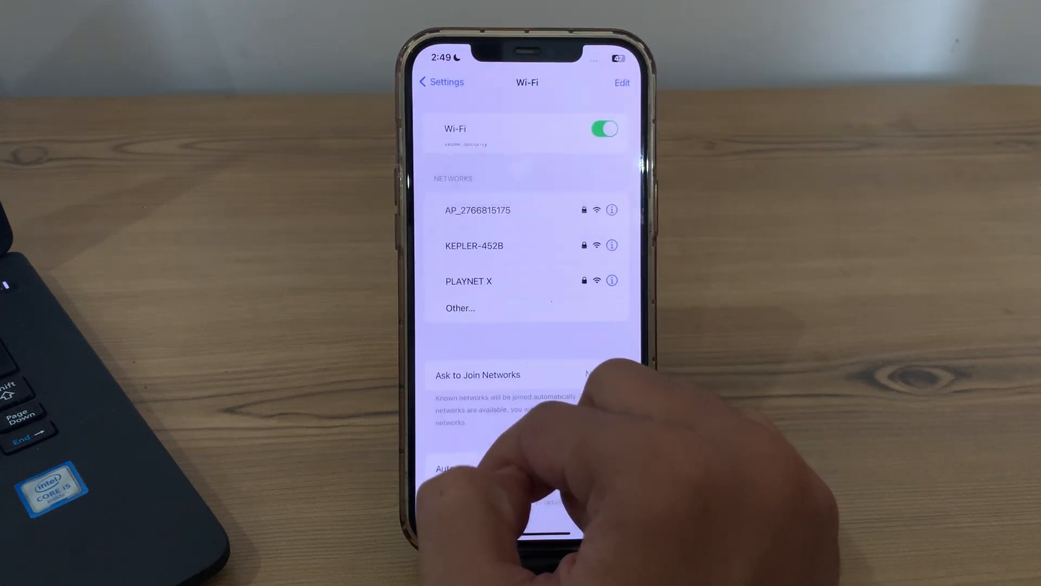
left_click(604, 129)
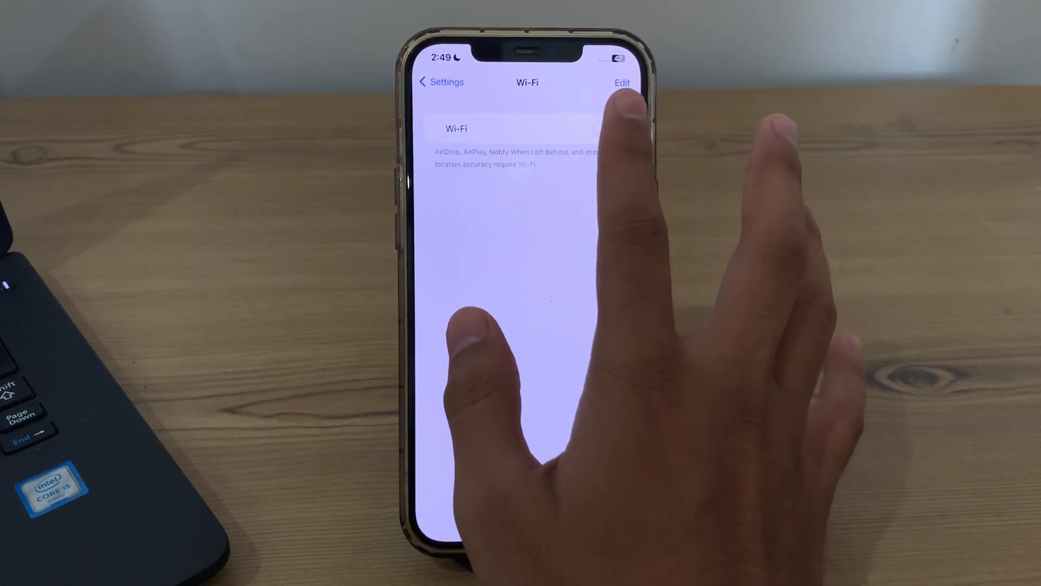
Step: Turn Wi-Fi on again and scroll up the network list
left_click(605, 128)
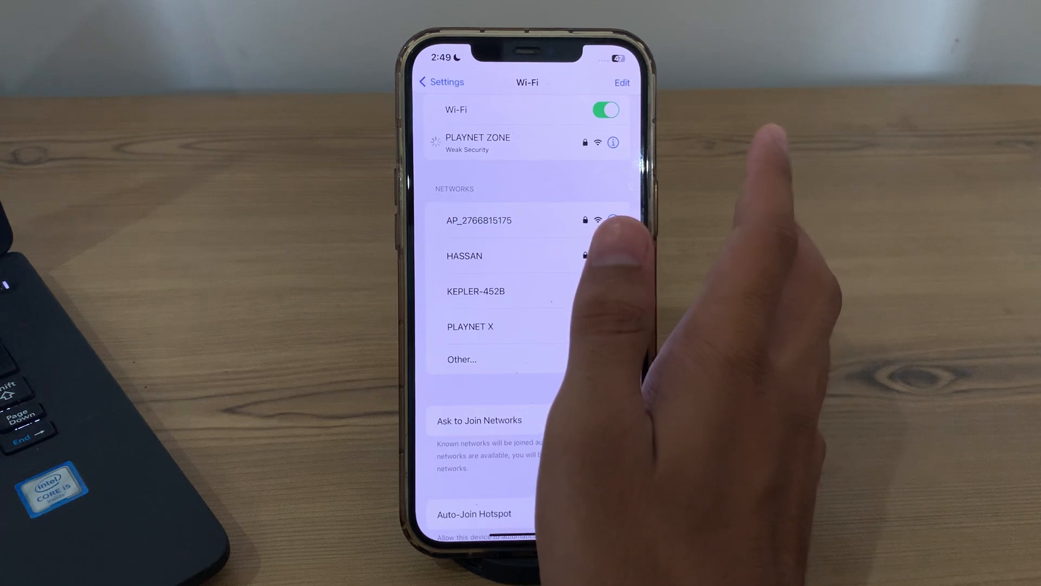
scroll("up", 3)
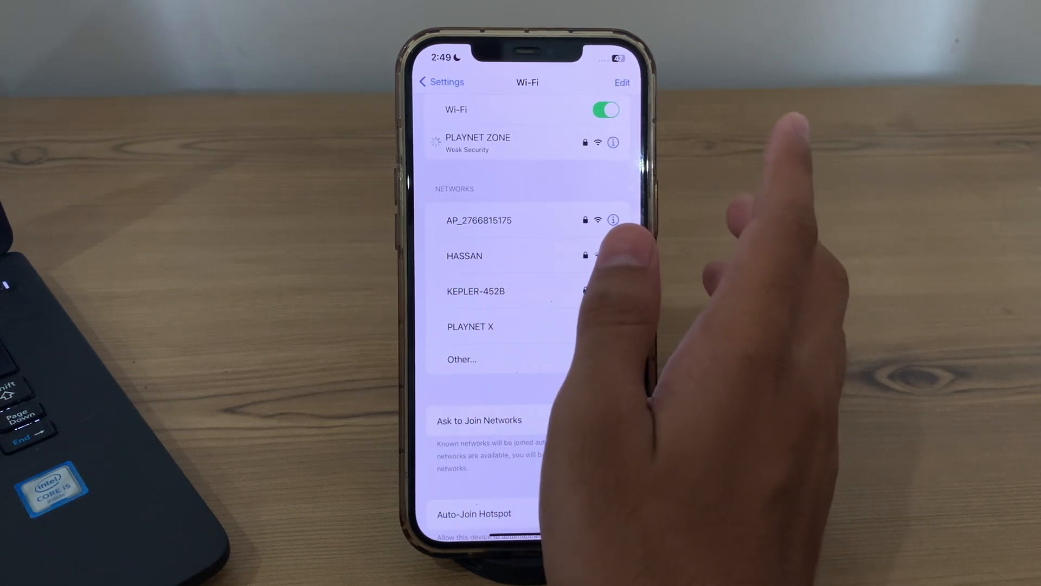
mouse_move(591, 252)
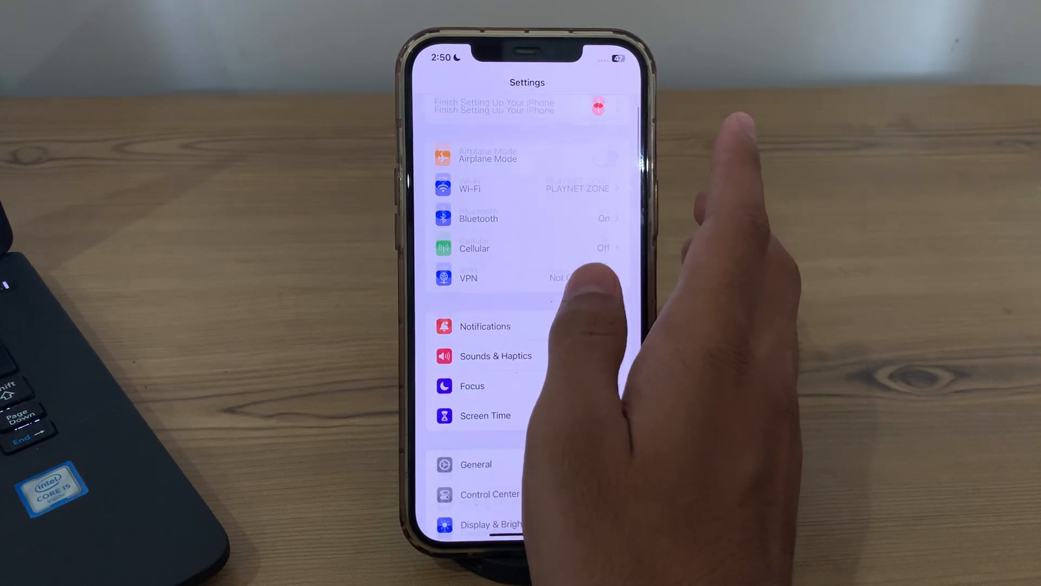
Step: Scroll through the General settings, then swipe away to the Home Screen
left_click(475, 464)
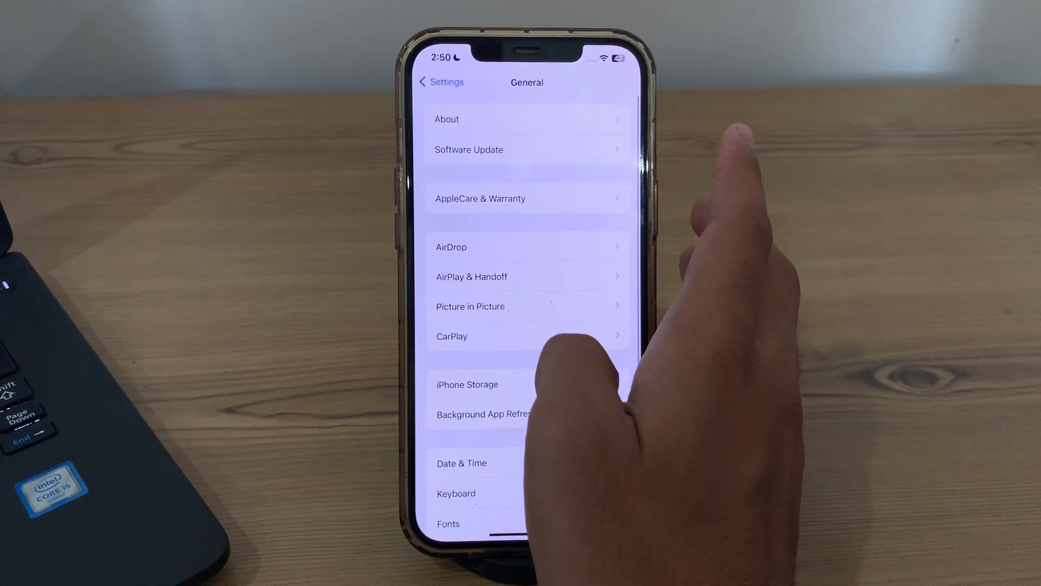
scroll("up", 3)
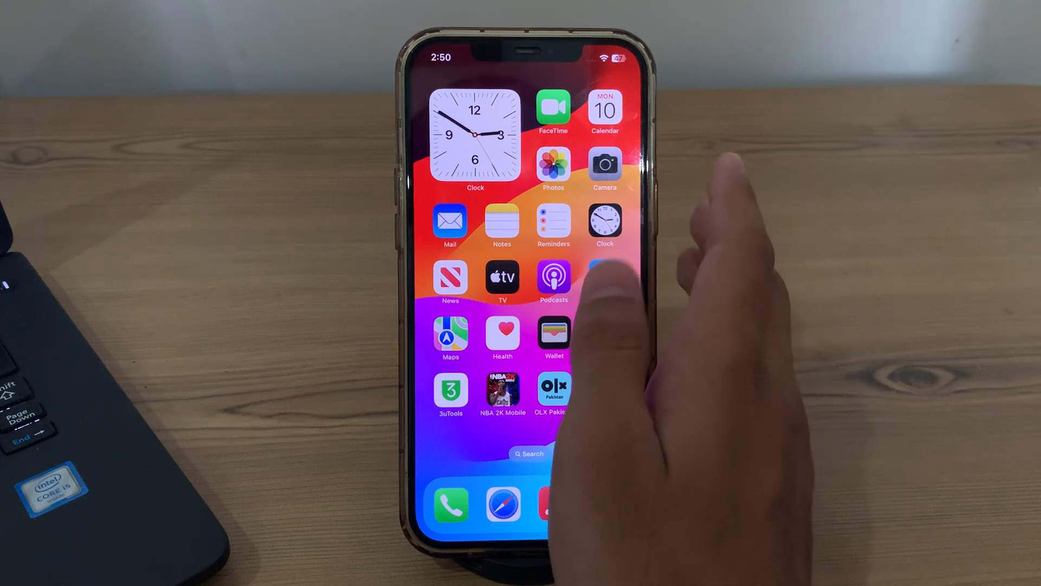
scroll("left", 3)
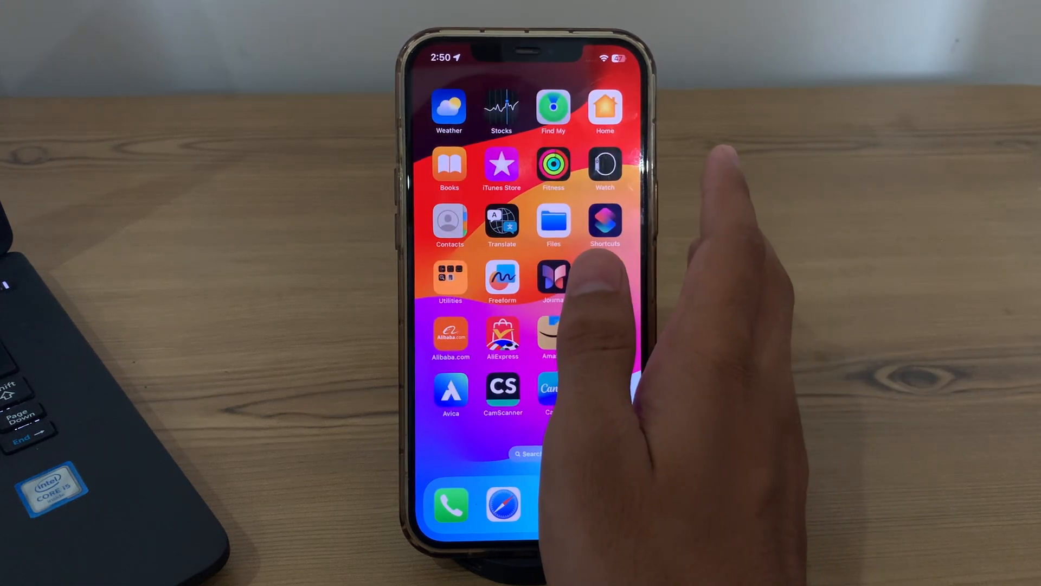